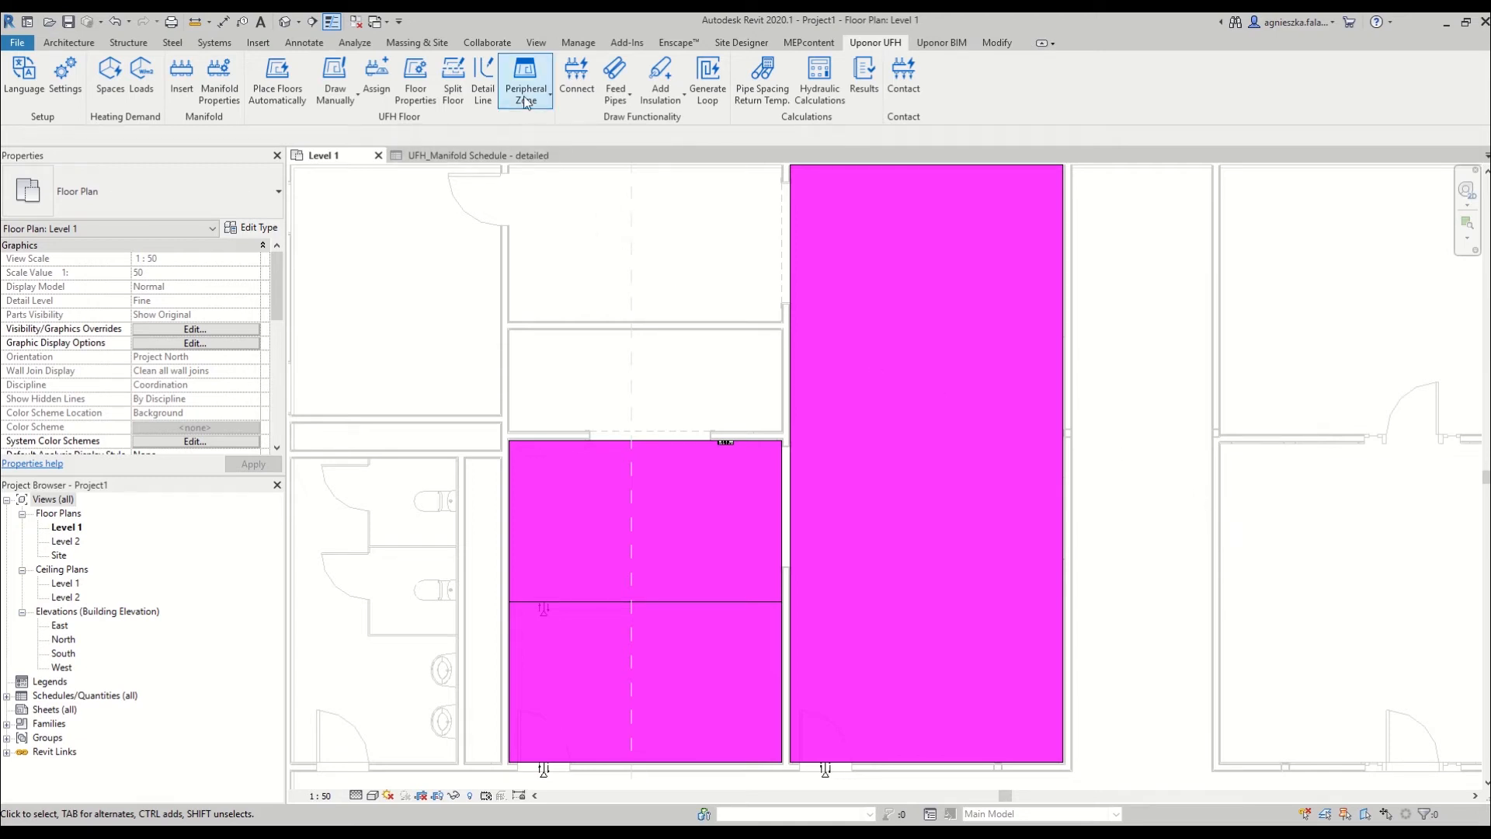
mouse_move(611, 186)
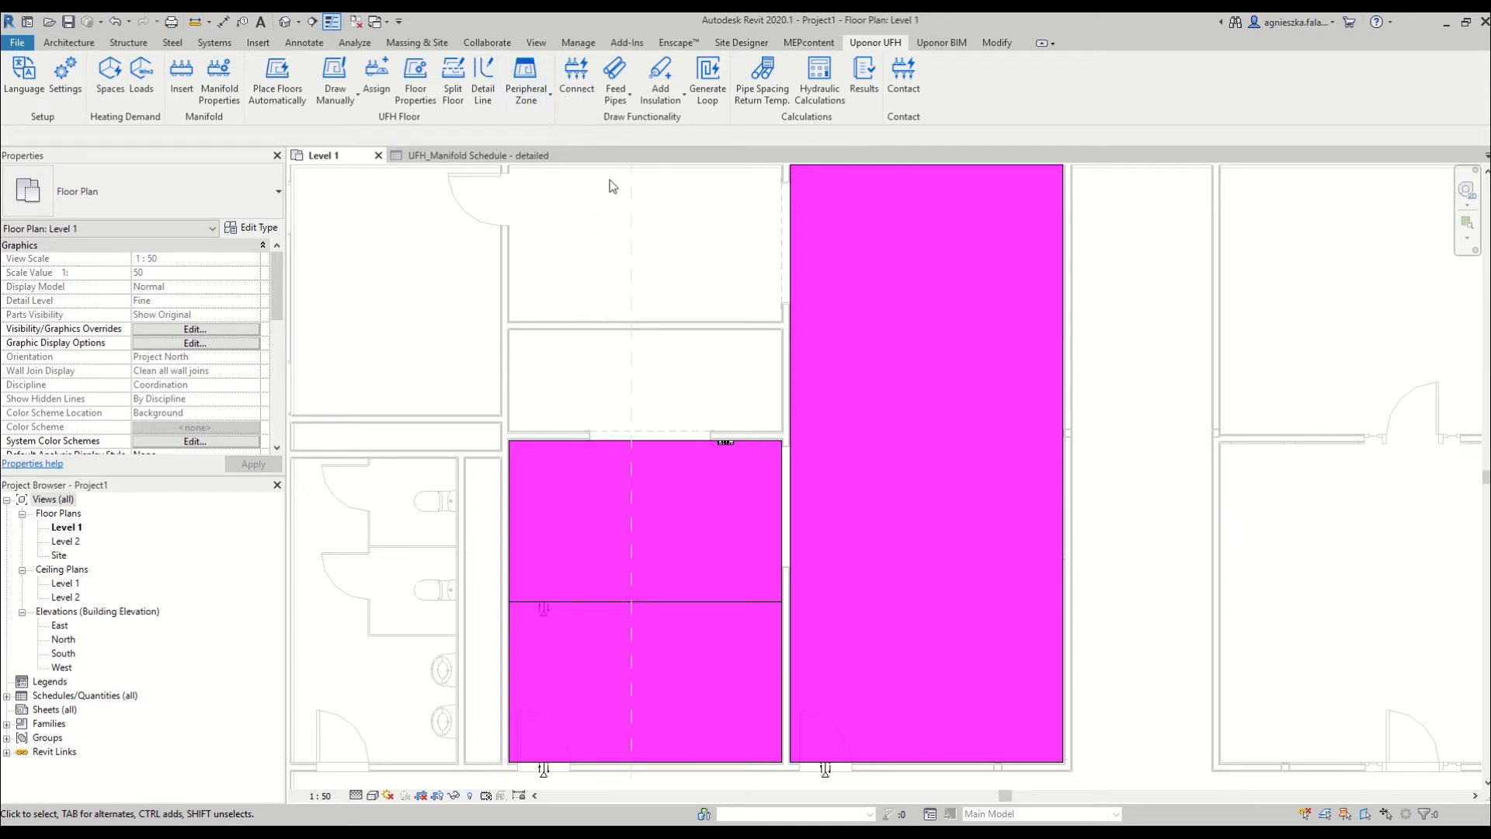
mouse_move(670, 240)
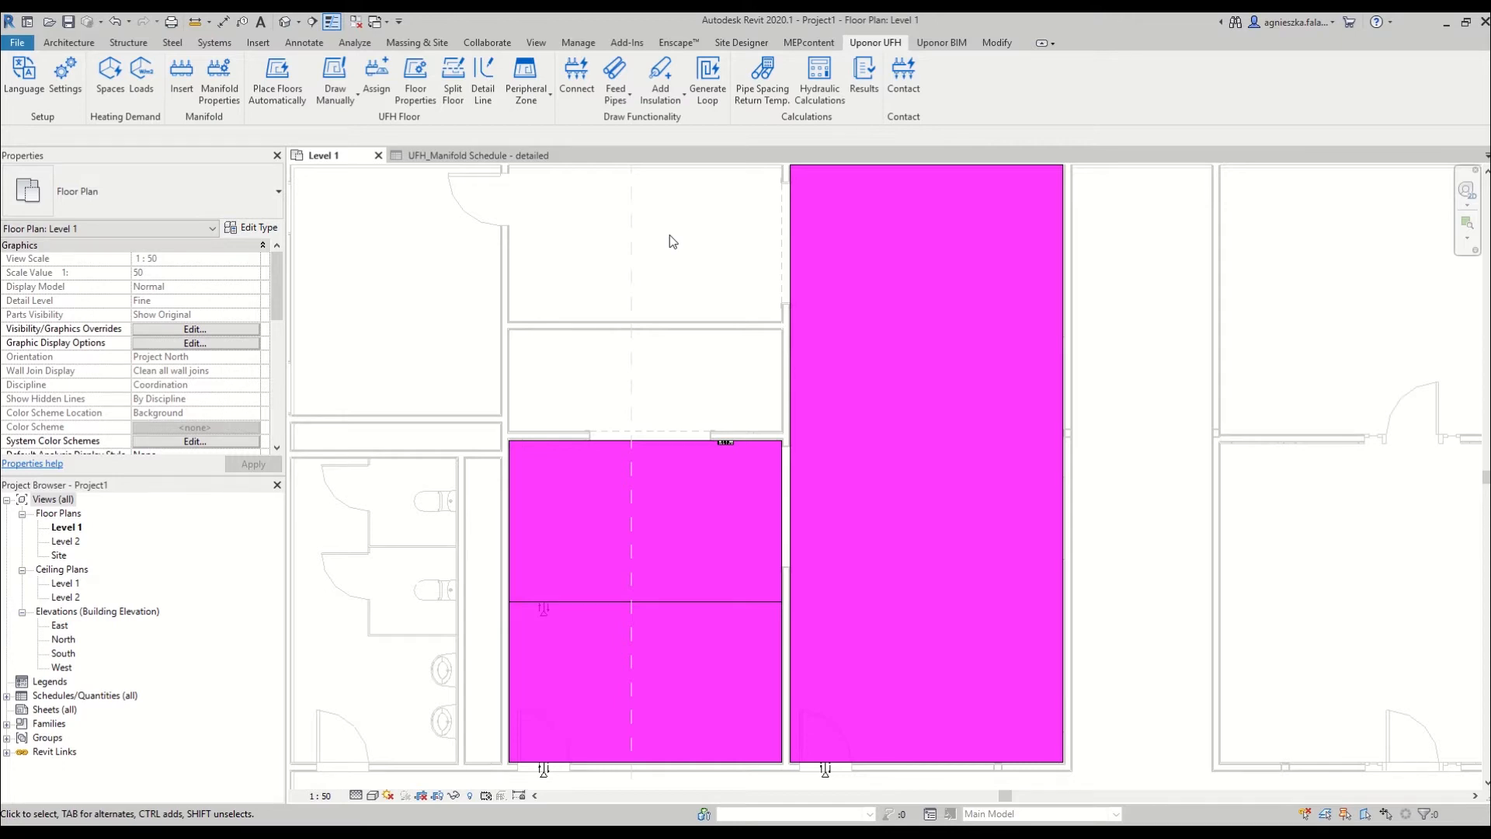
Step: Draw a horizontal Uponor UFH detail line across the upper part of the tall magenta floor
click(672, 242)
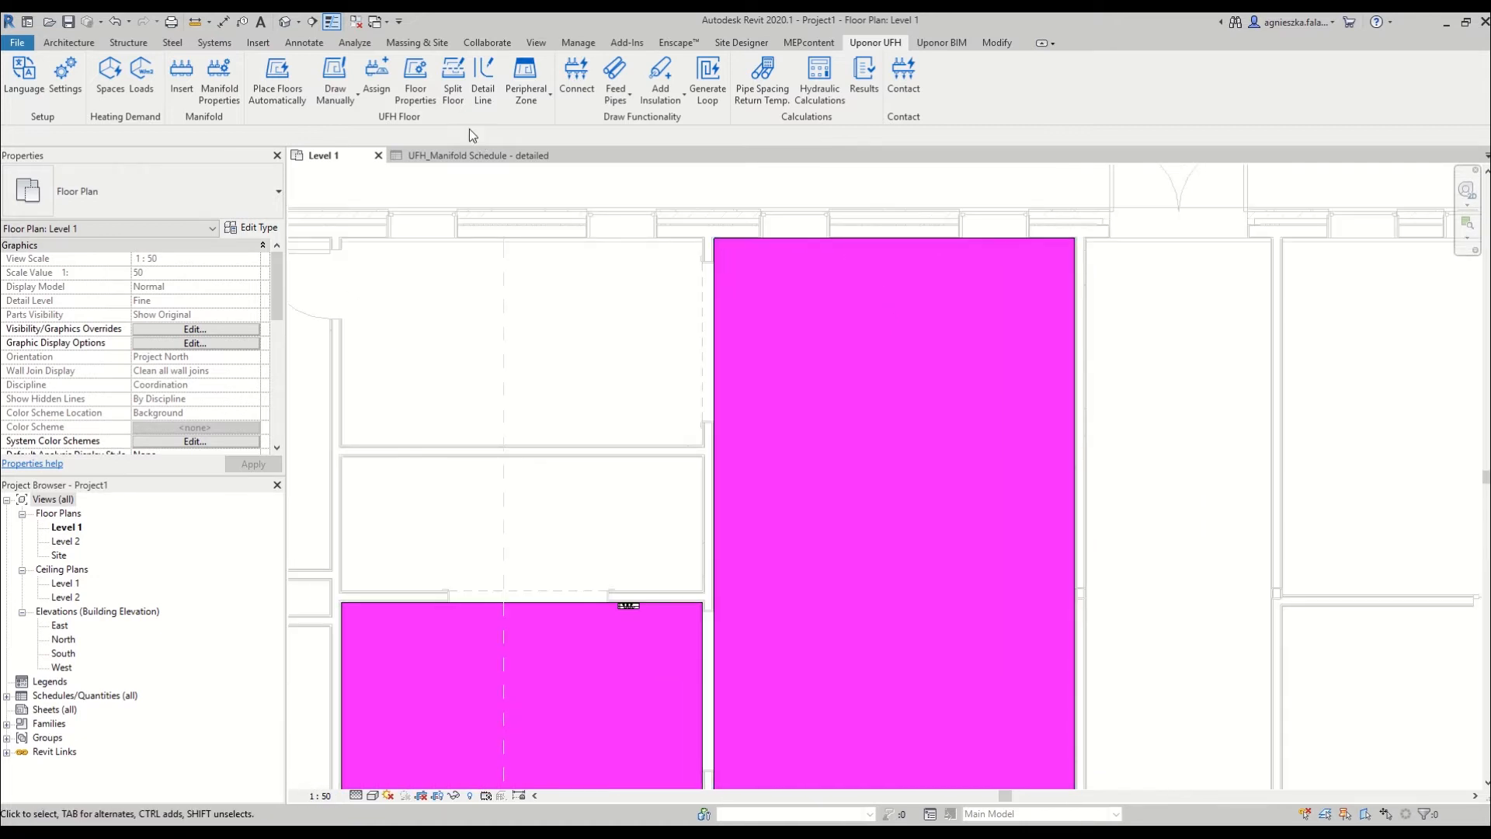
click(482, 76)
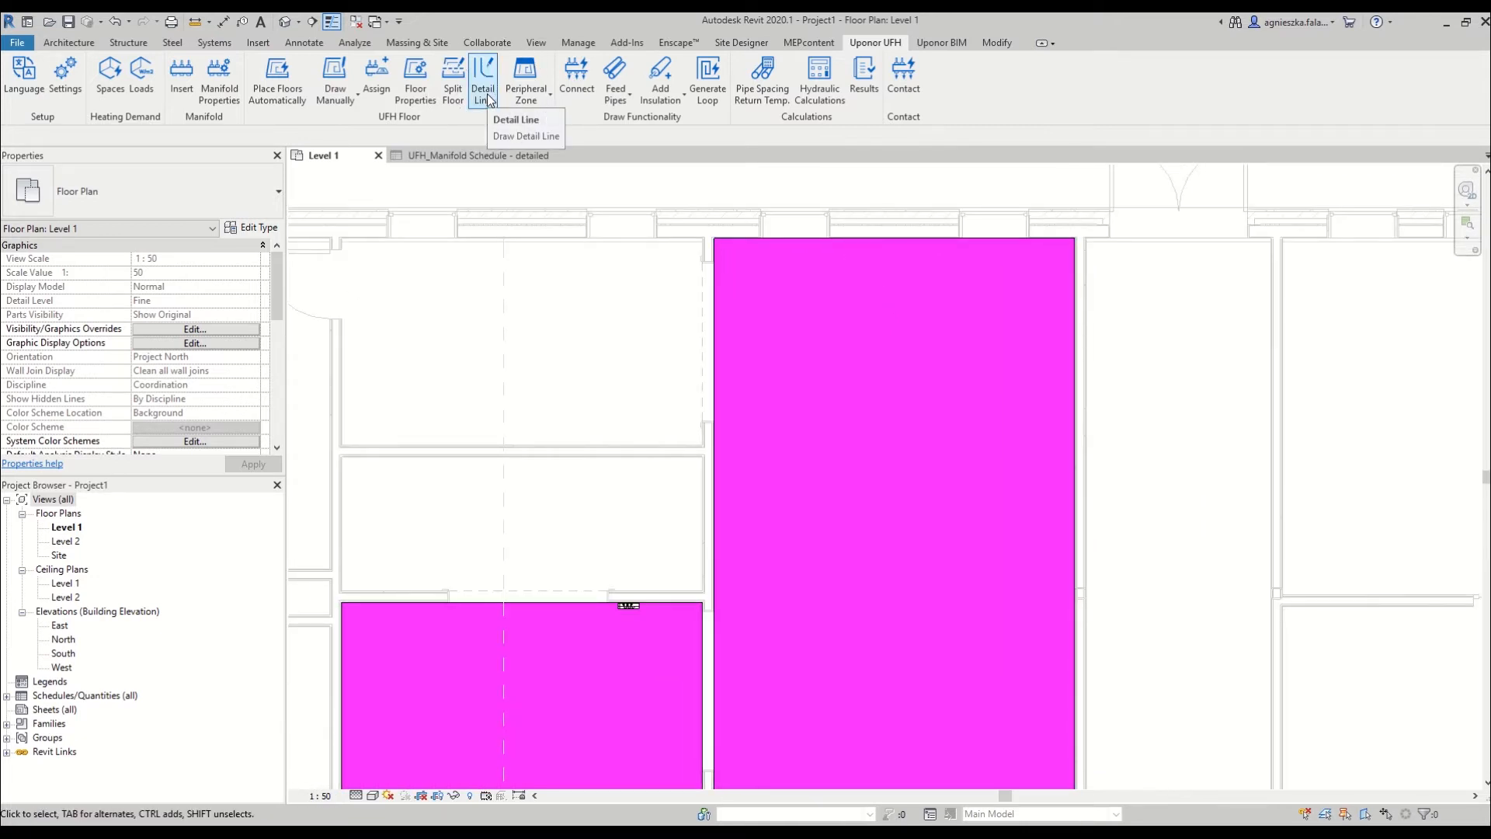
click(517, 118)
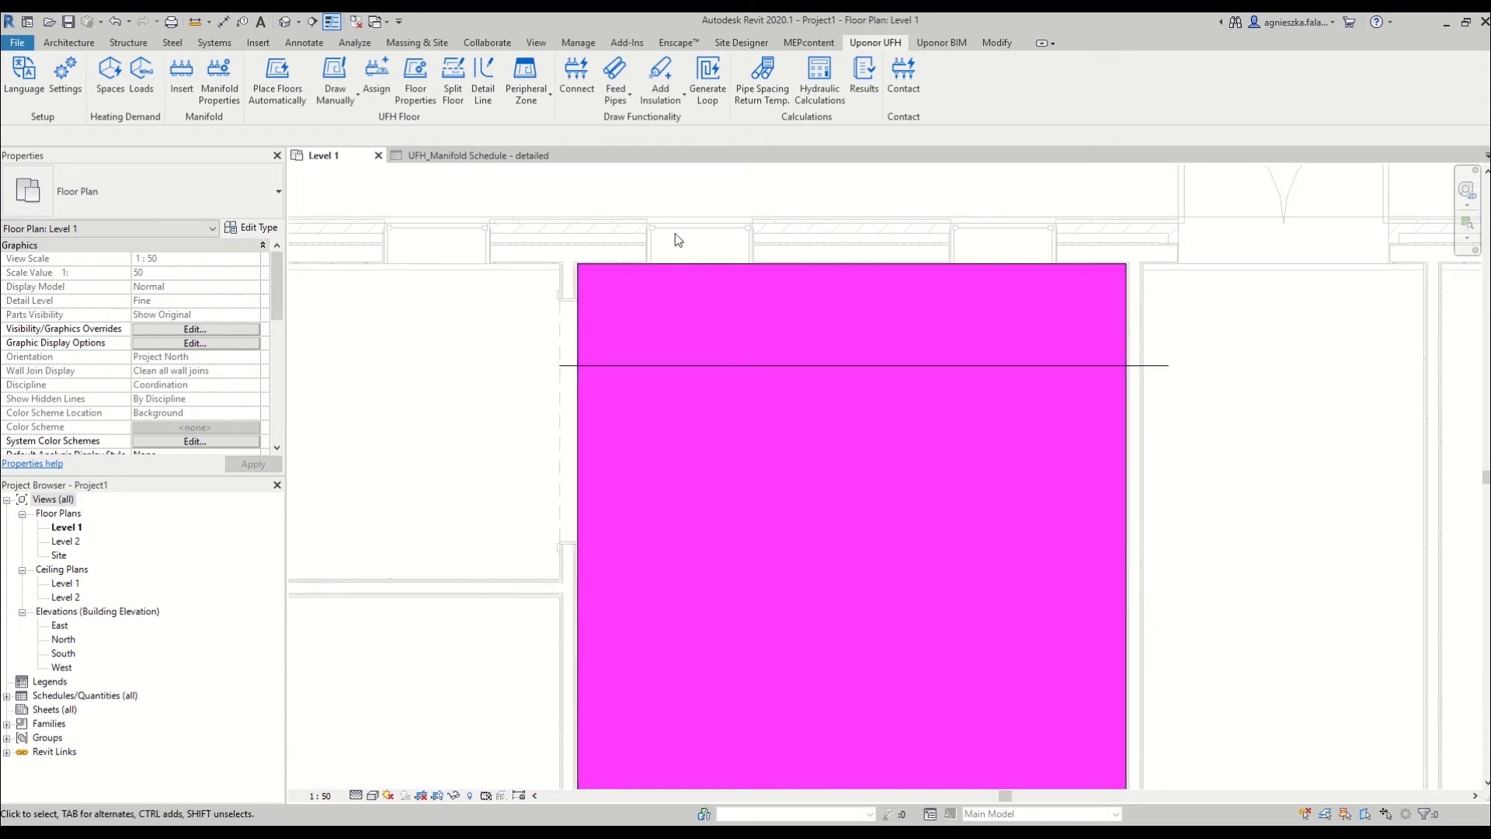
Step: Start Create Peripheral Zone and confirm the new detail line as its dividing boundary
click(525, 80)
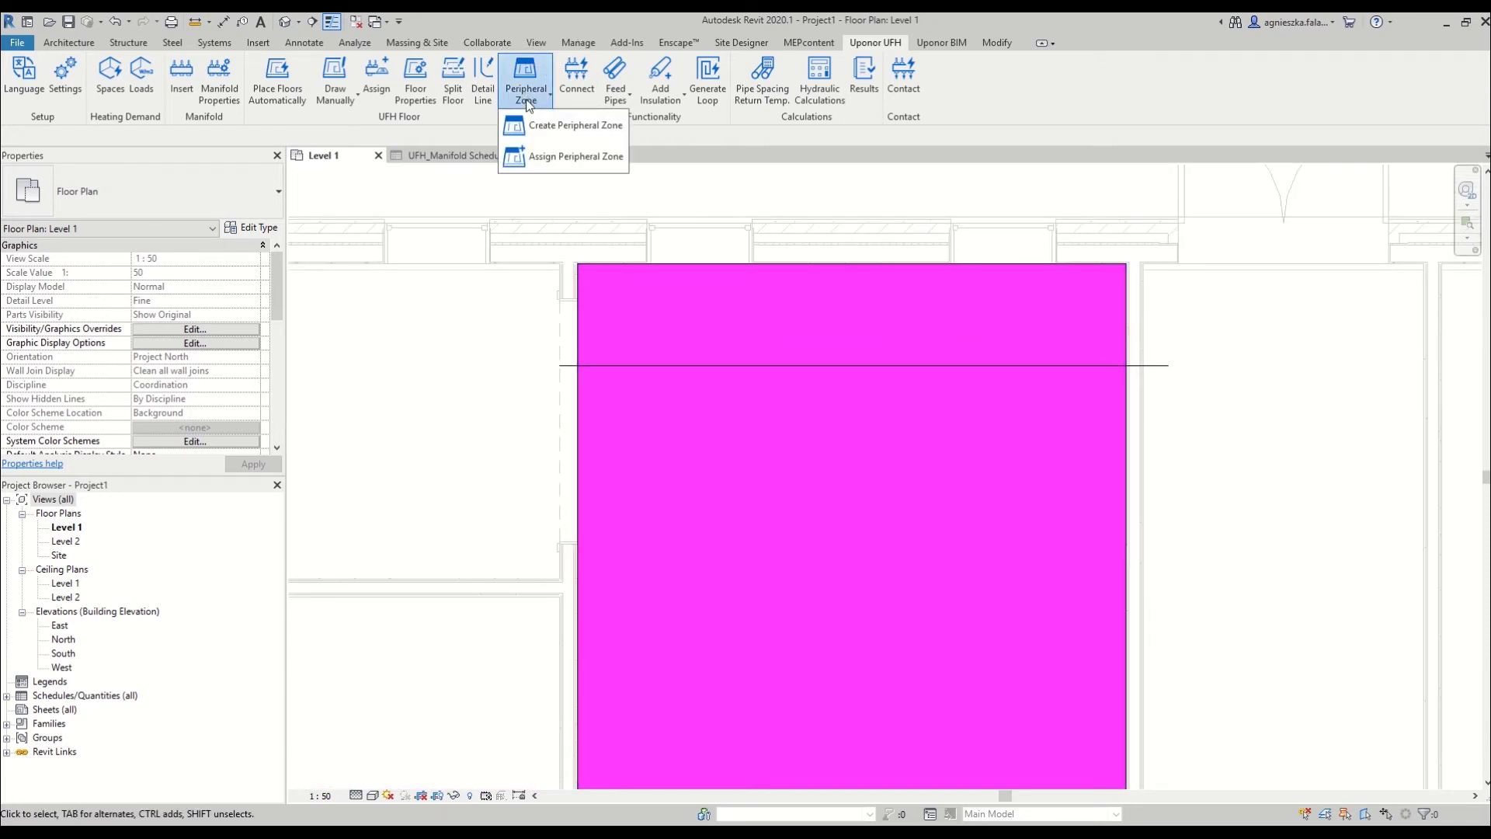
click(573, 124)
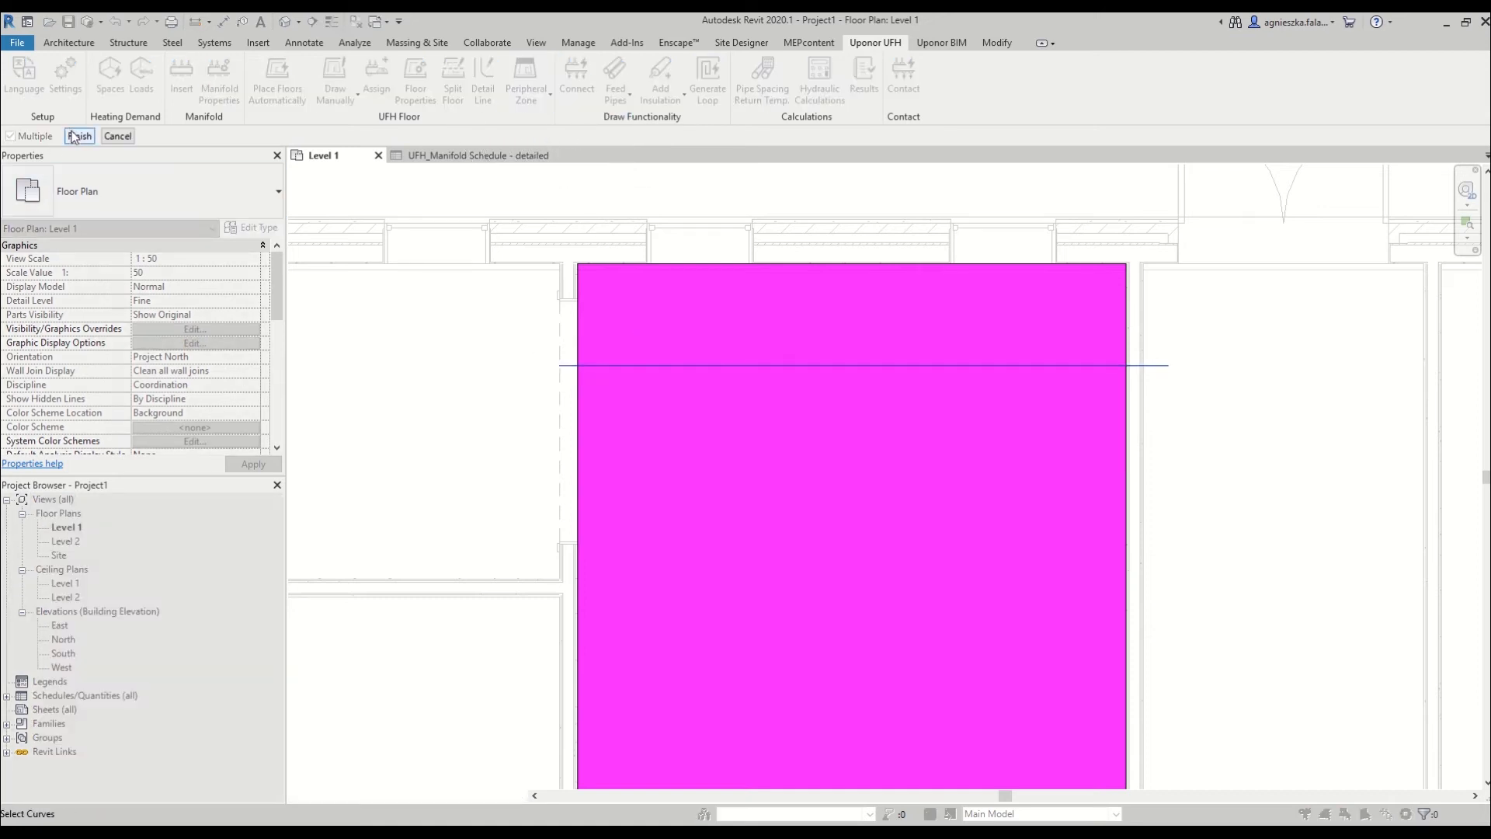
click(80, 136)
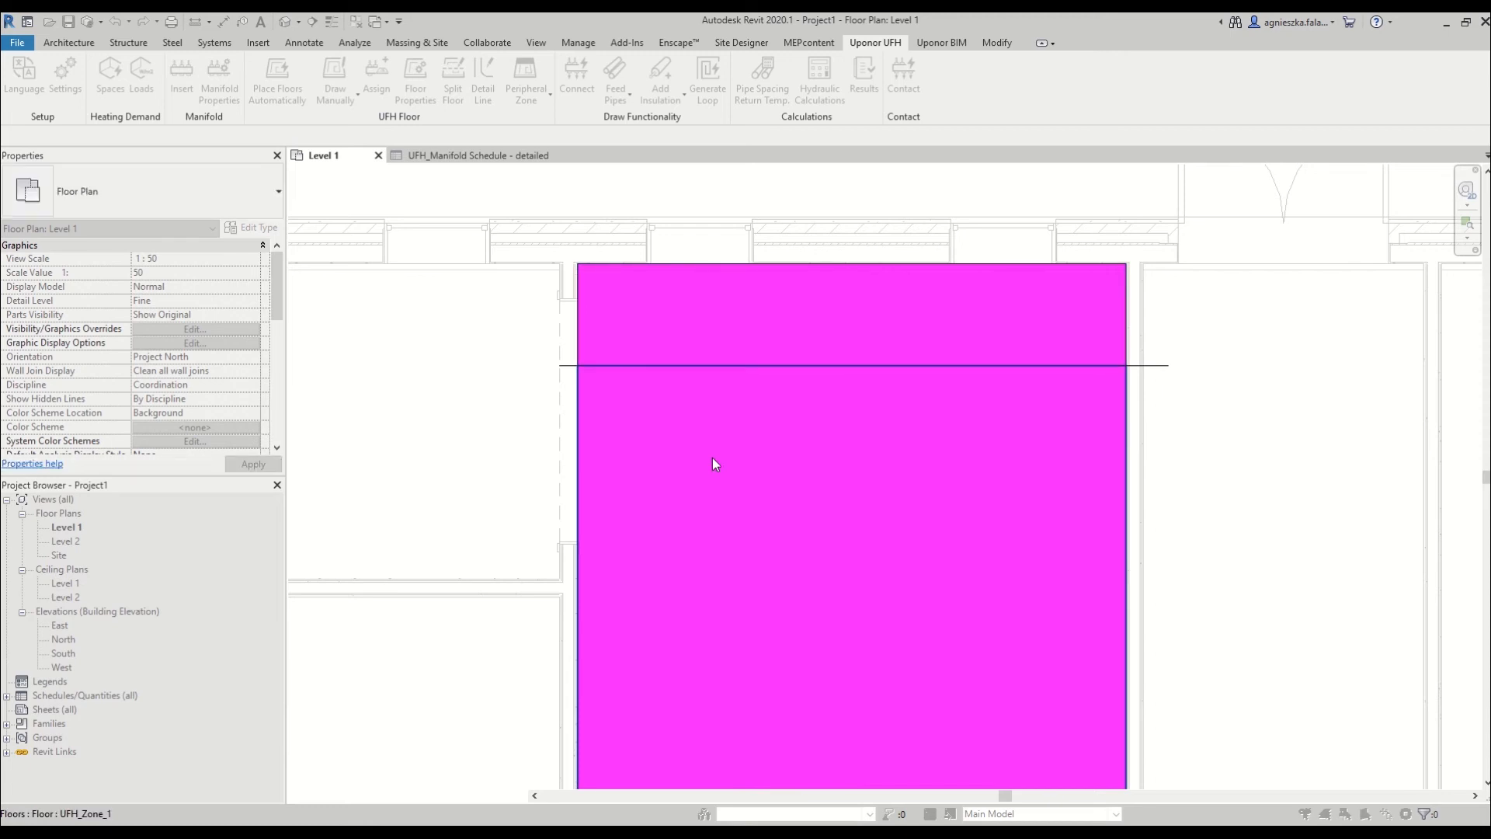
mouse_move(714, 465)
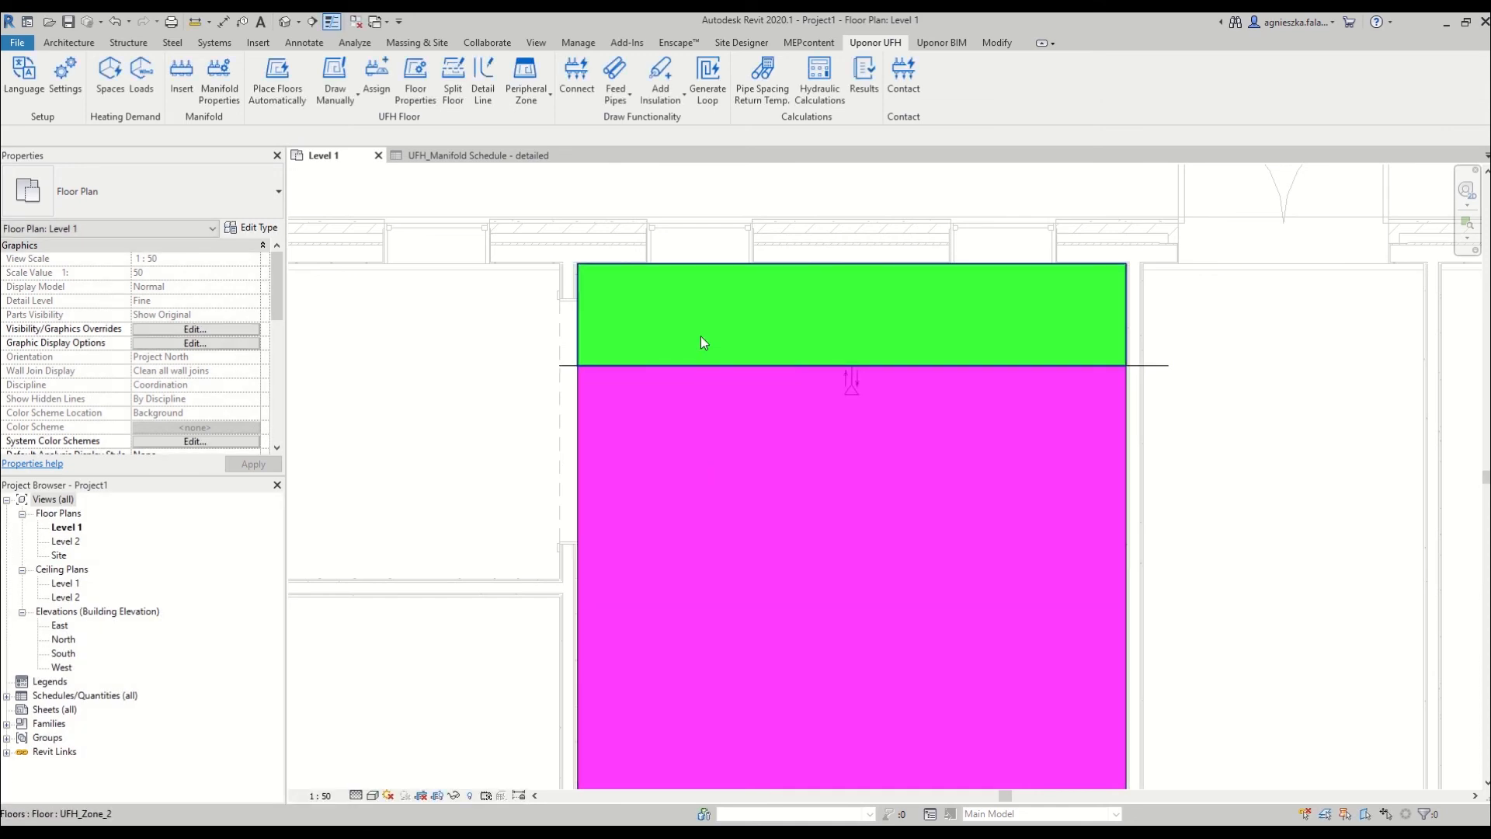
mouse_move(706, 393)
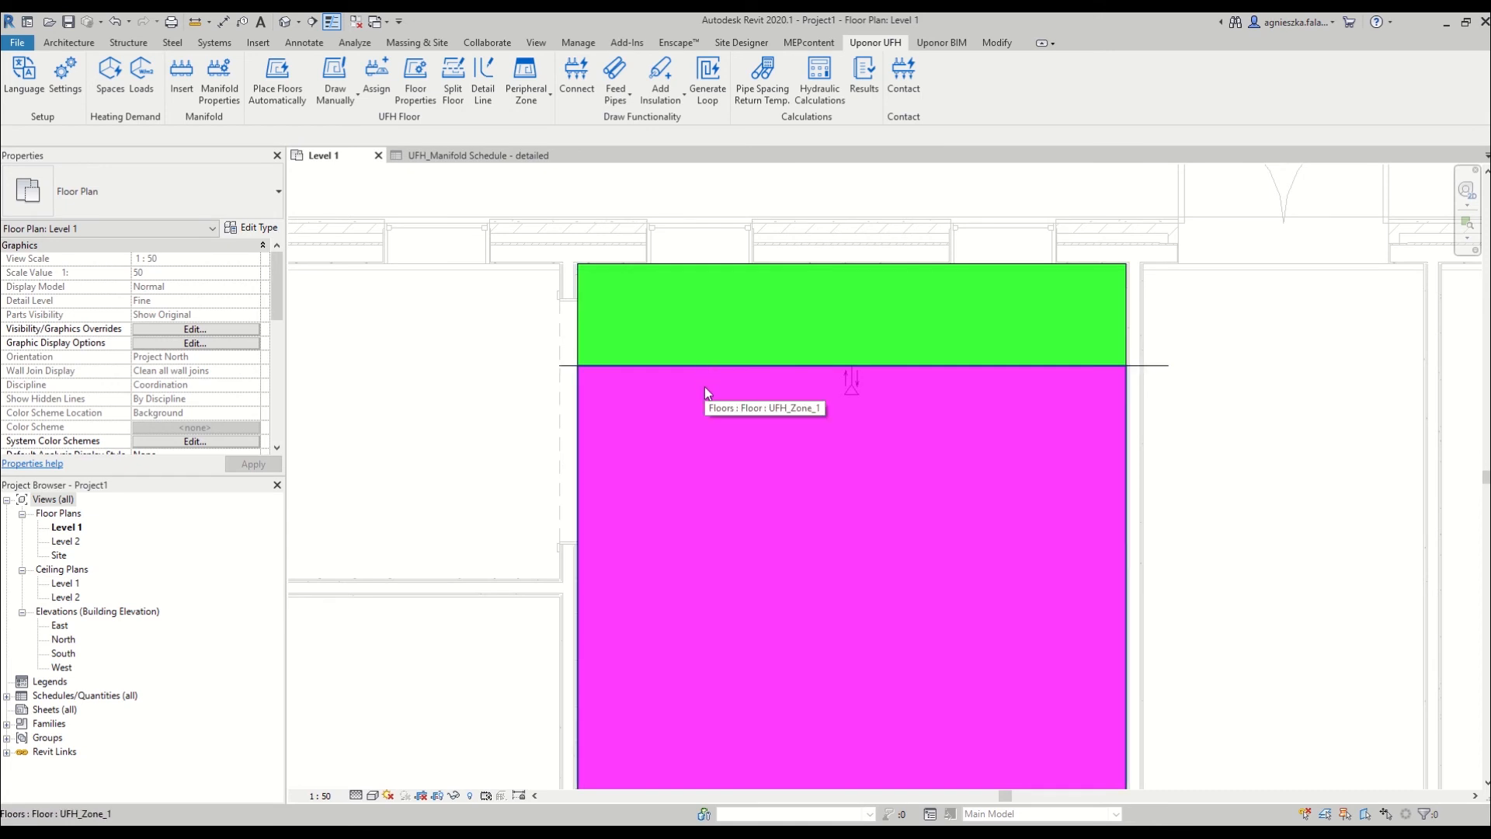